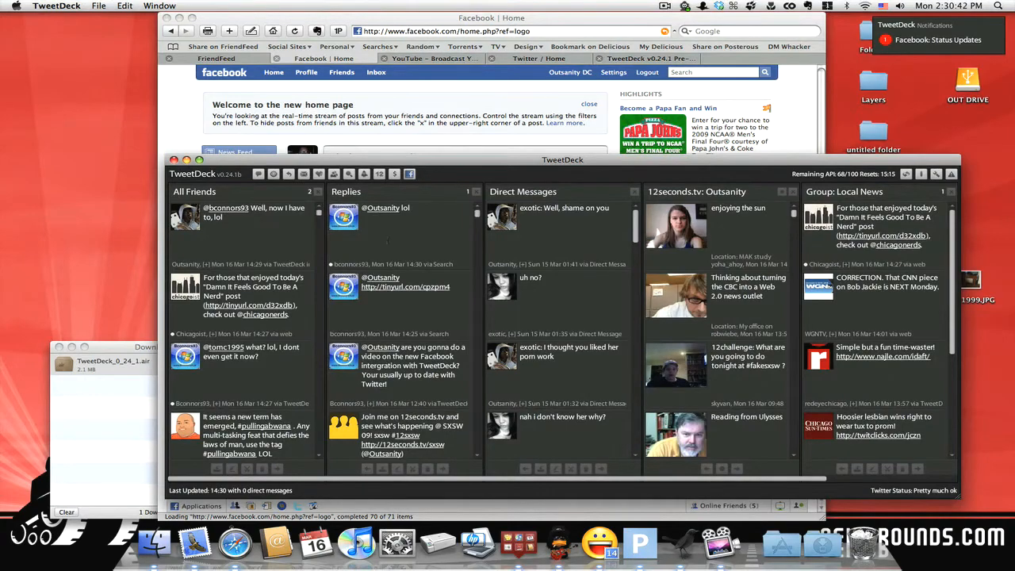
# View the 'TweetDeck v0.24.1 Pre-Release: Facebook Integration' blog post, then return to TweetDeck.
pyautogui.click(647, 57)
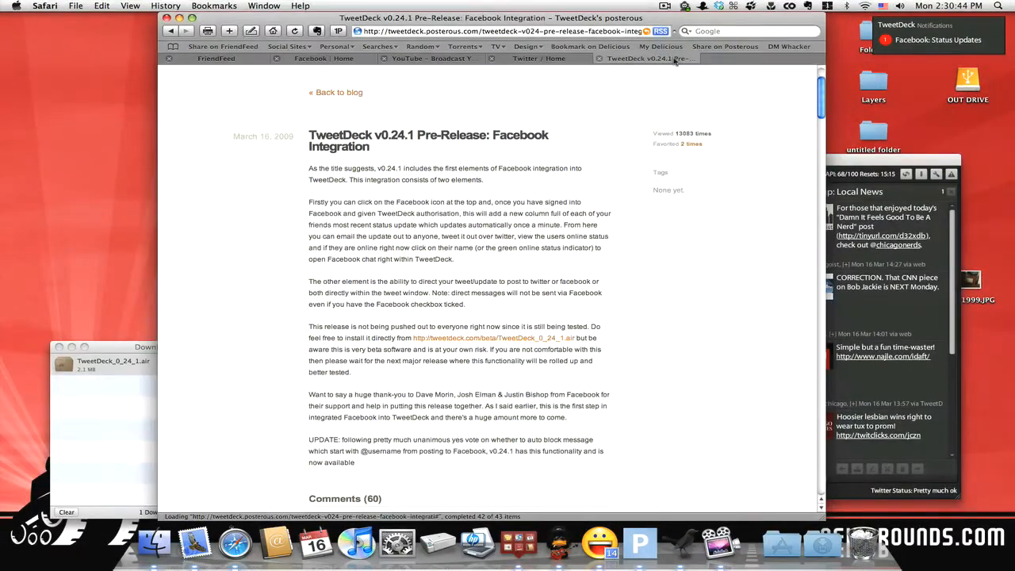
pyautogui.scroll(3)
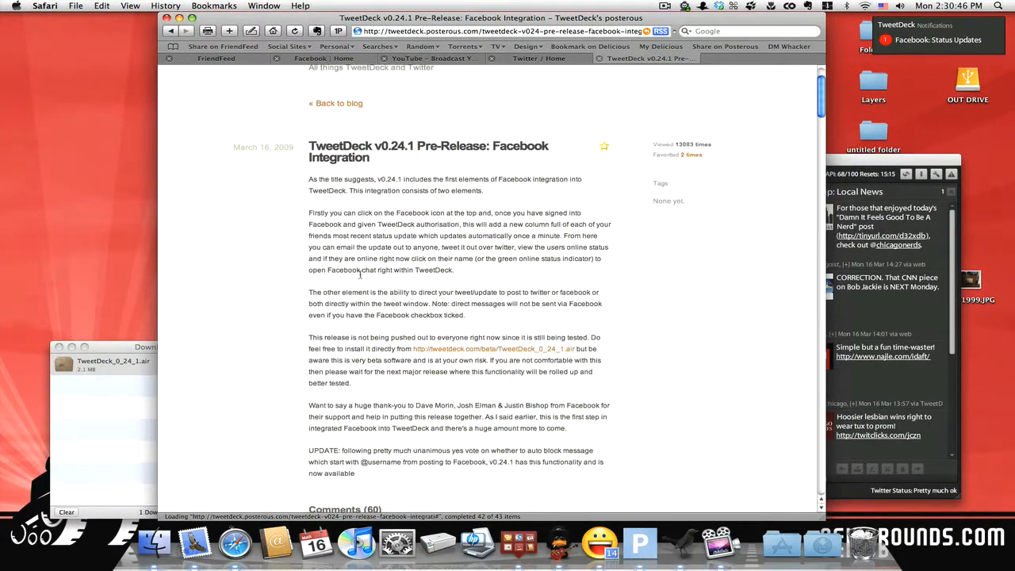
pyautogui.scroll(3)
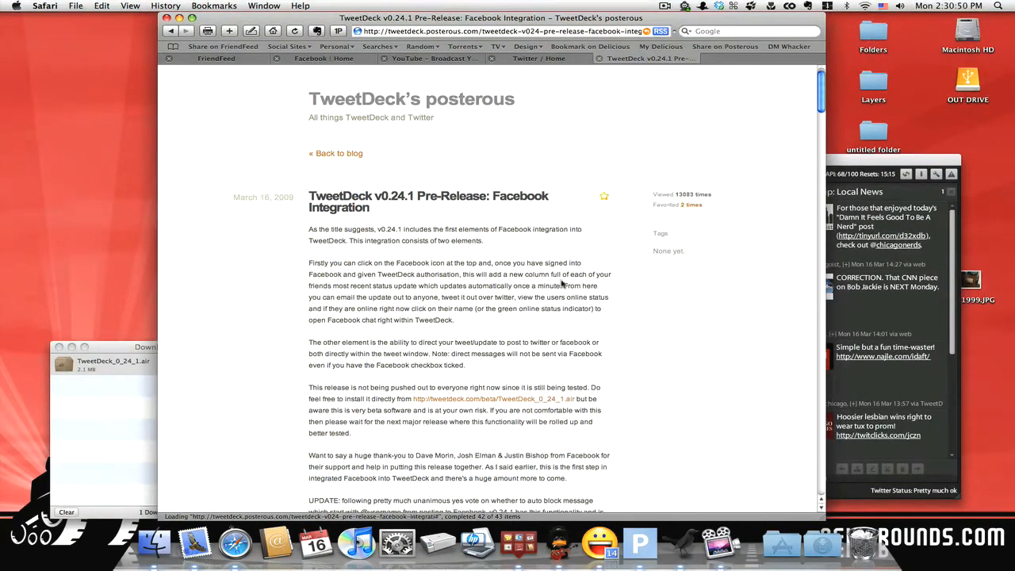
pyautogui.moveTo(506, 284)
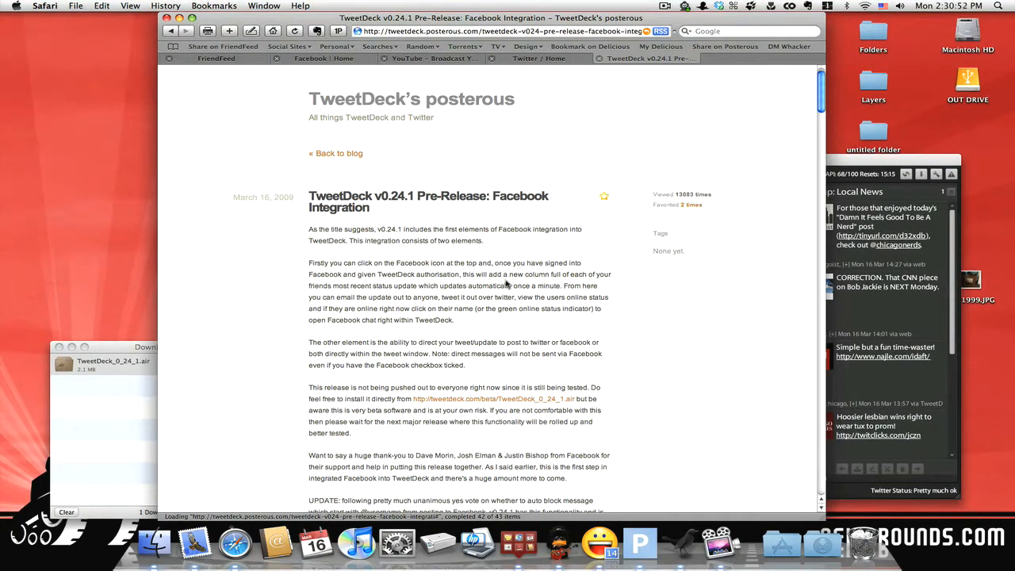
pyautogui.click(602, 197)
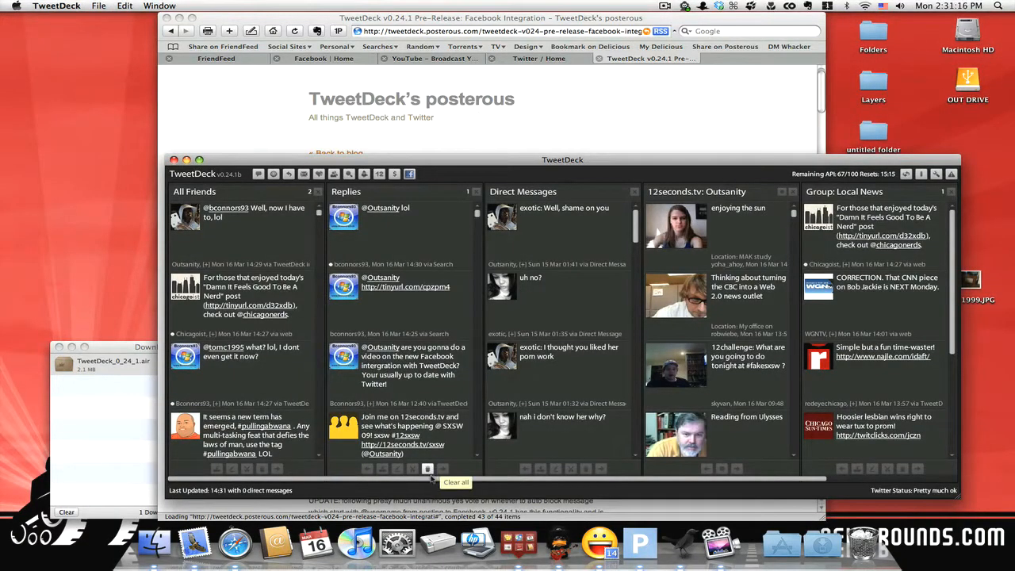
# Draft a new status: "I'm recording and eating a hot ham sandwhich".
pyautogui.click(257, 173)
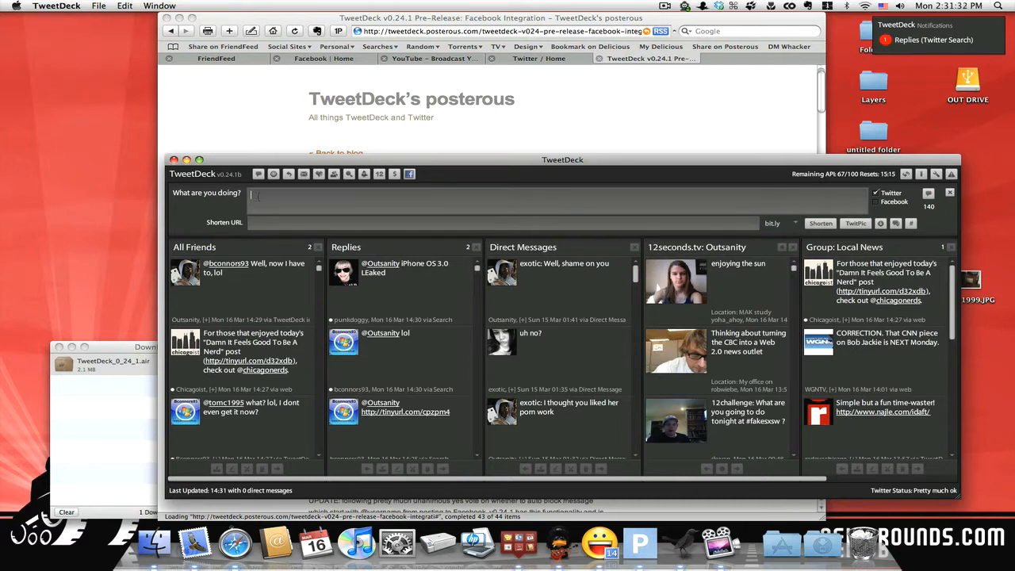
pyautogui.write("I'm recording")
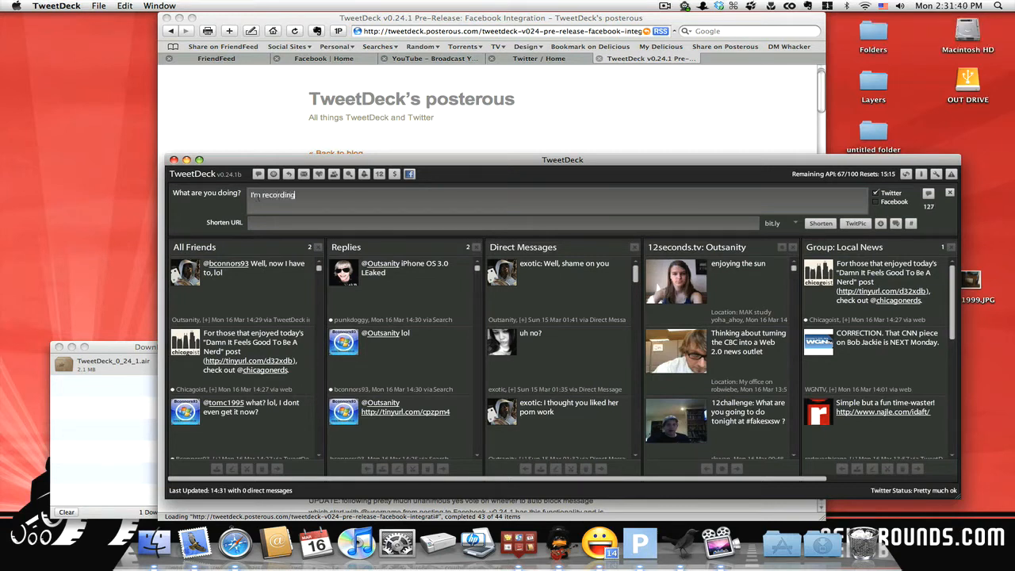
pyautogui.write('and eating a hot h')
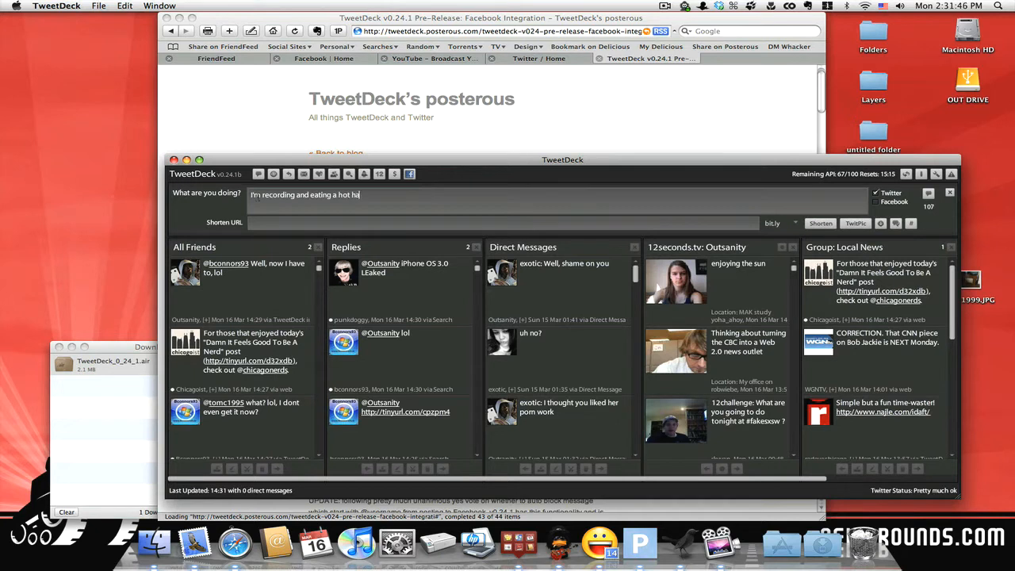
pyautogui.write('am')
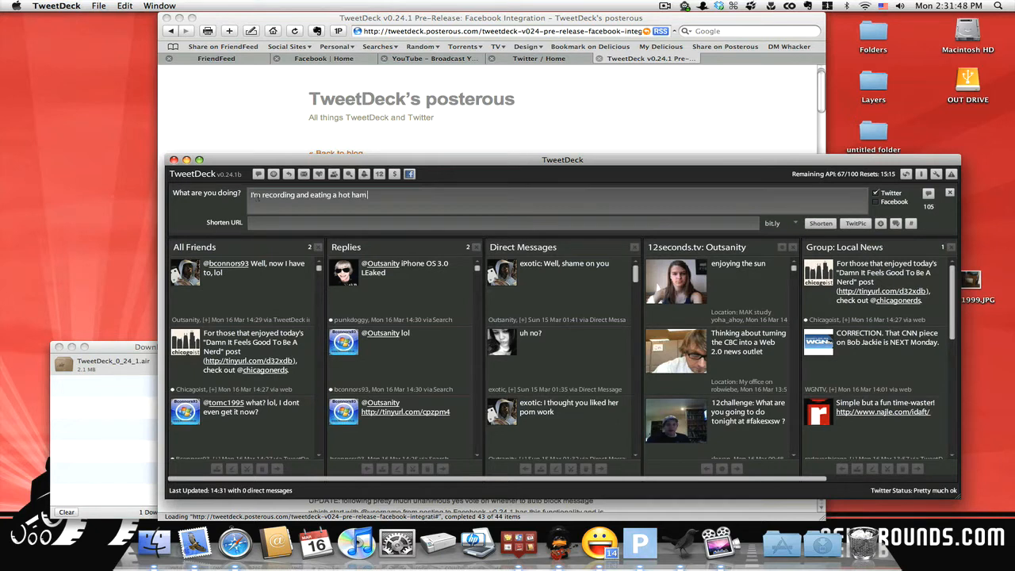
pyautogui.write('sandwhic')
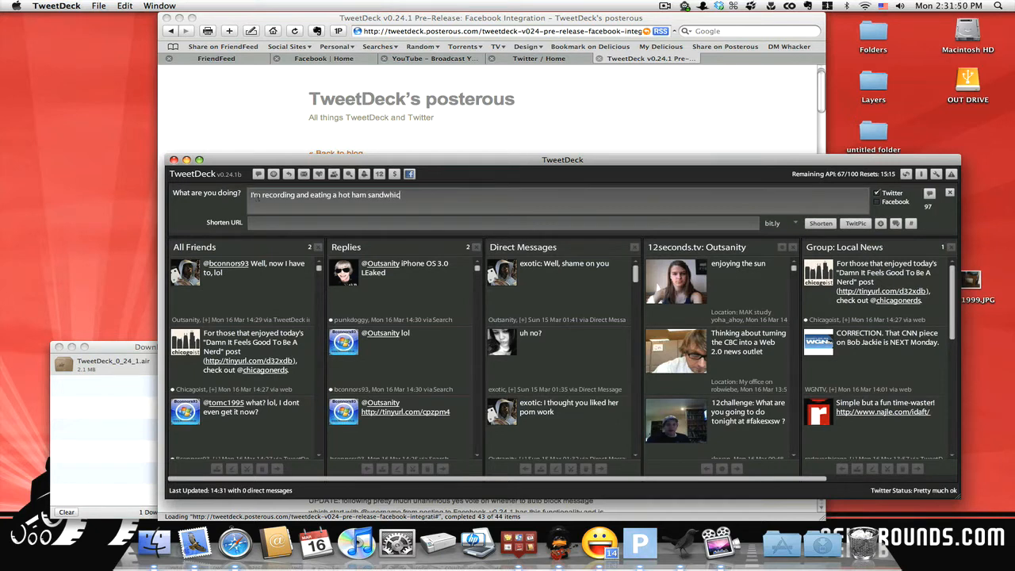
pyautogui.write('h')
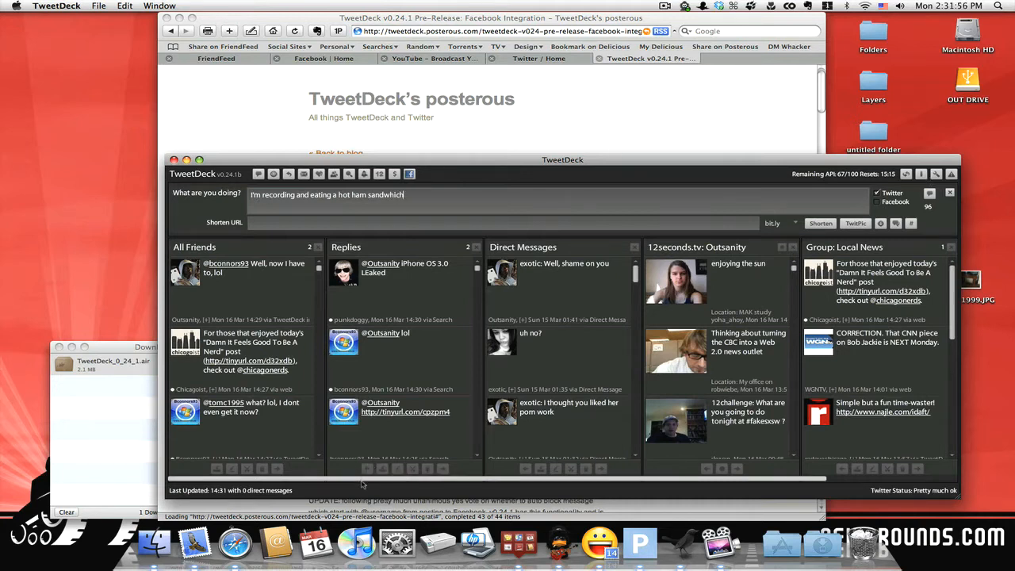
pyautogui.moveTo(409, 173)
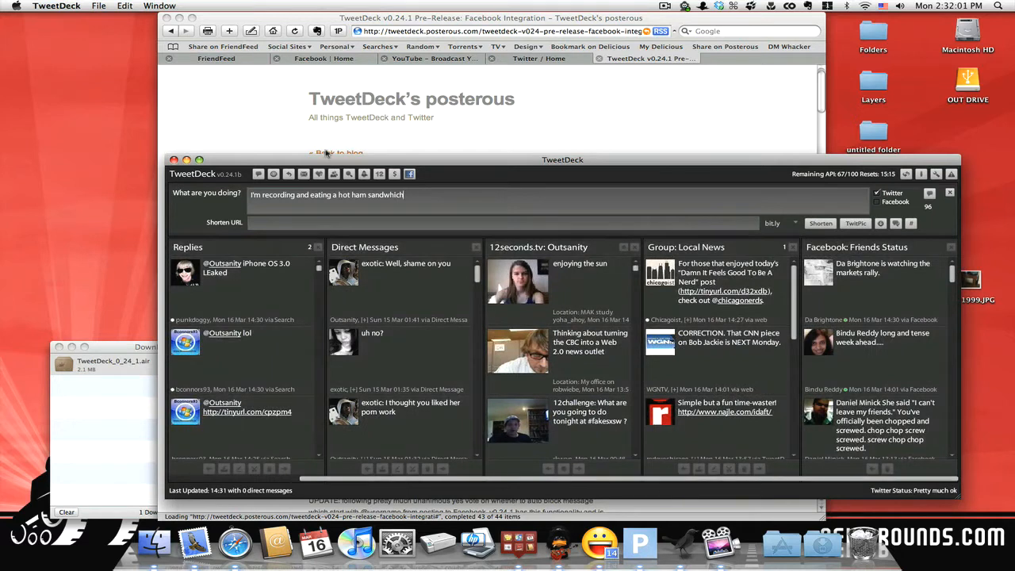
pyautogui.moveTo(320, 71)
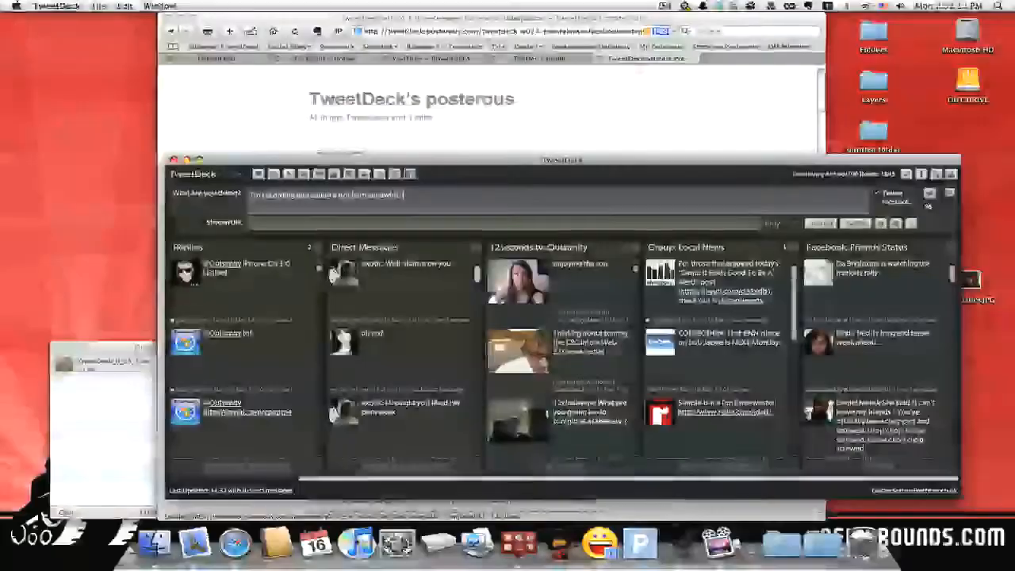
pyautogui.moveTo(685, 494)
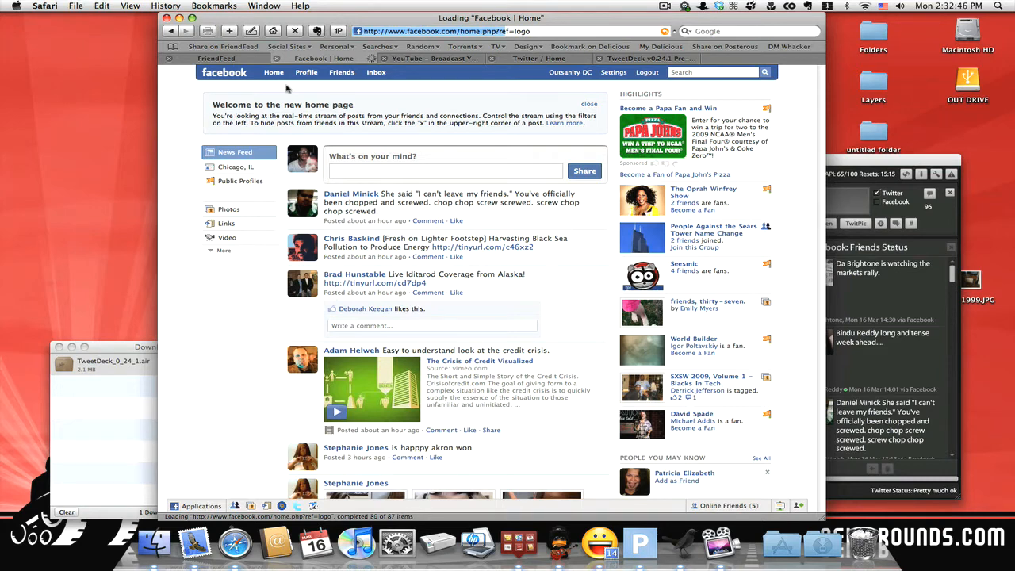
pyautogui.moveTo(245, 76)
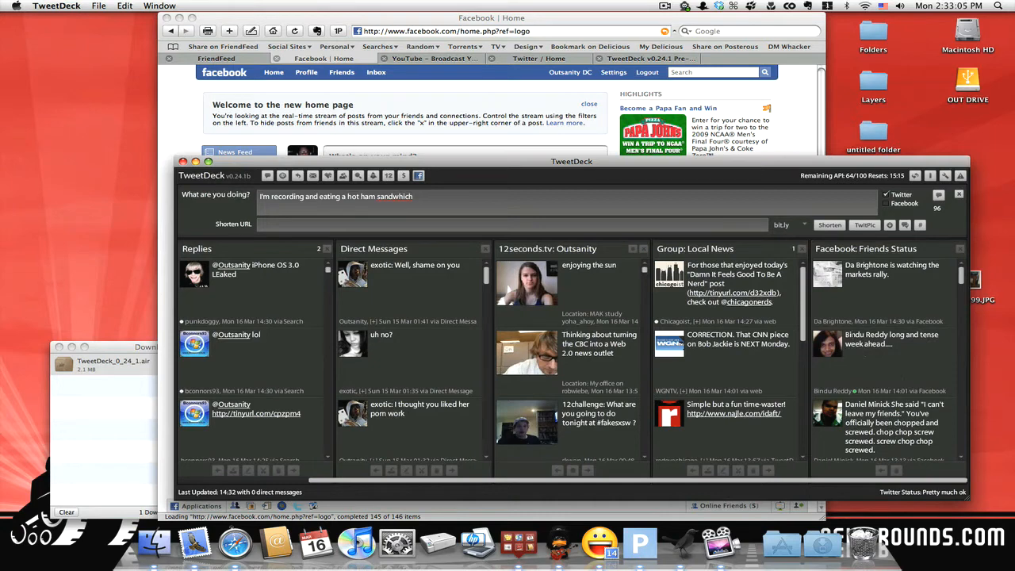
pyautogui.moveTo(856, 393)
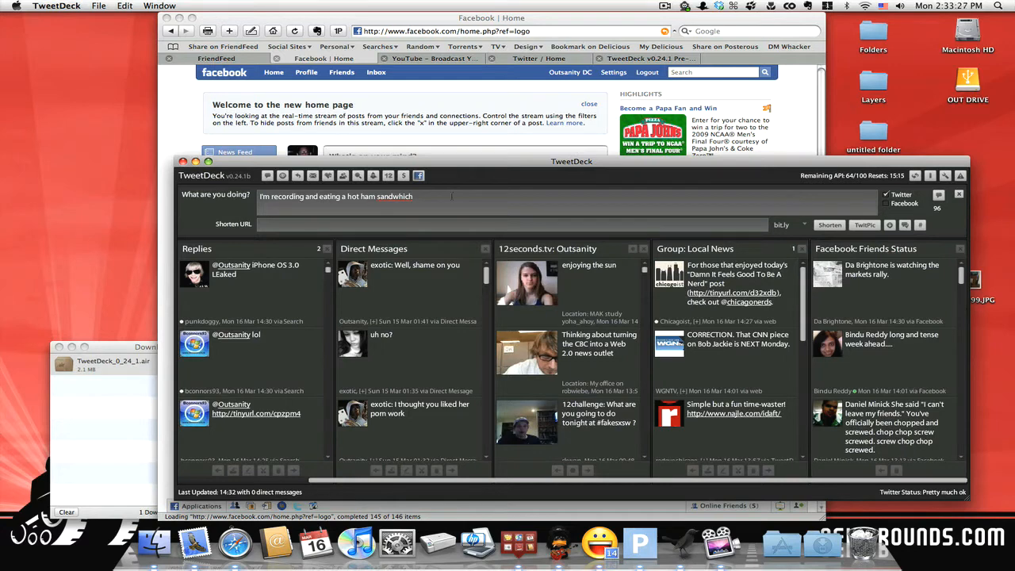
pyautogui.rightClick(405, 197)
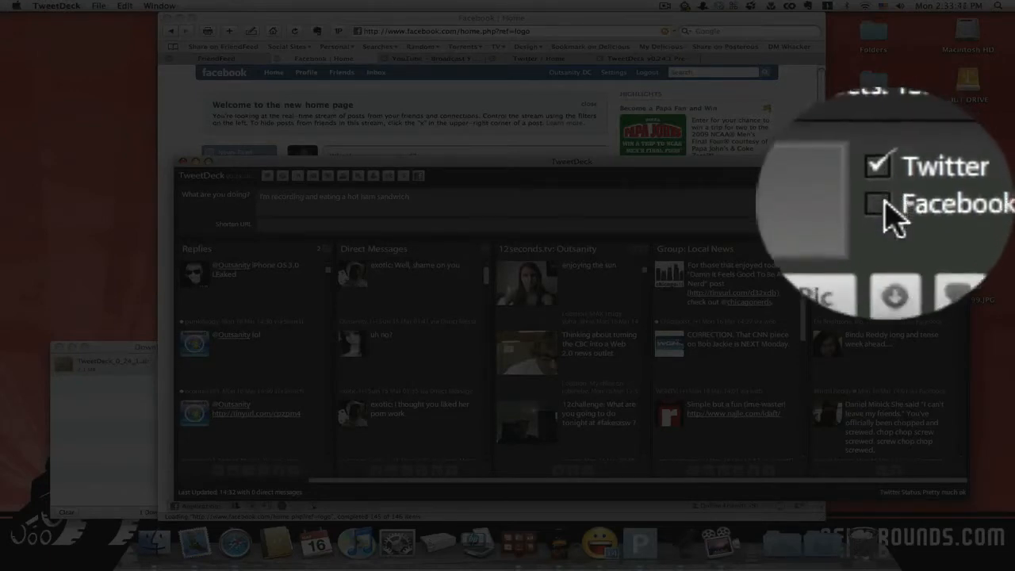
# Tick the Facebook checkbox so the status goes to Facebook as well as Twitter.
pyautogui.click(884, 202)
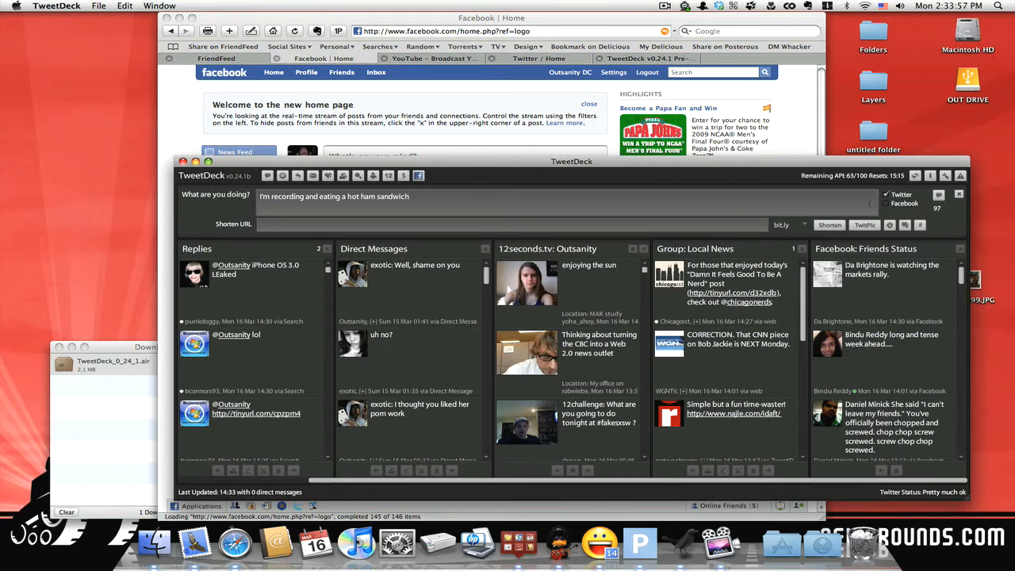
pyautogui.click(887, 203)
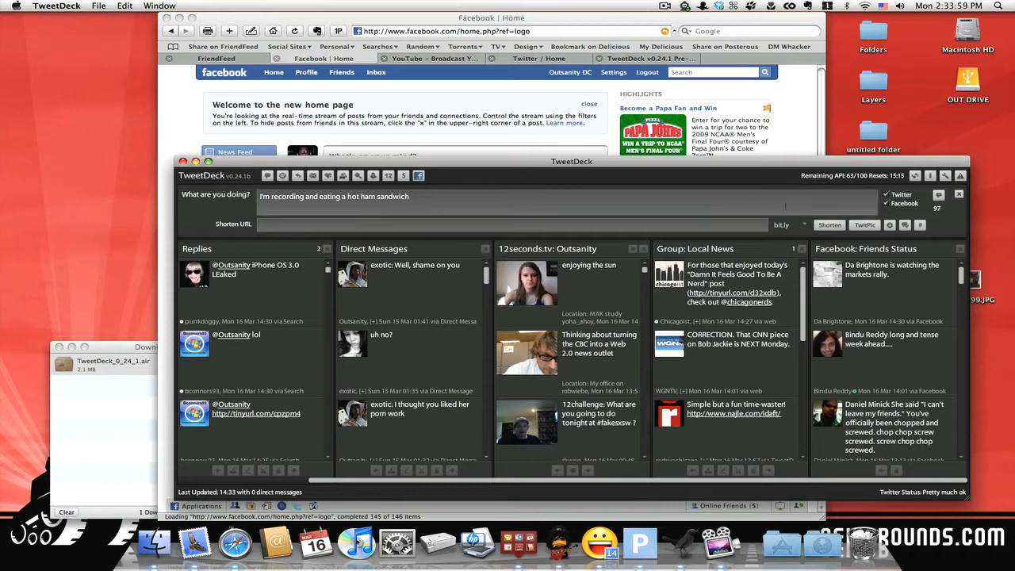
pyautogui.moveTo(939, 195)
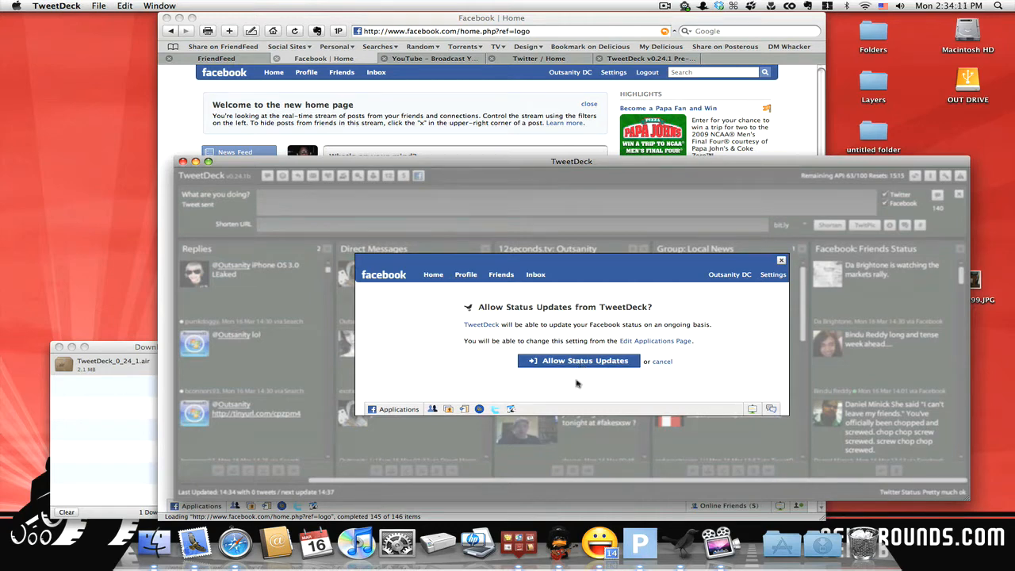
# Allow TweetDeck to update the Facebook status, then bring Facebook's home page forward.
pyautogui.click(579, 361)
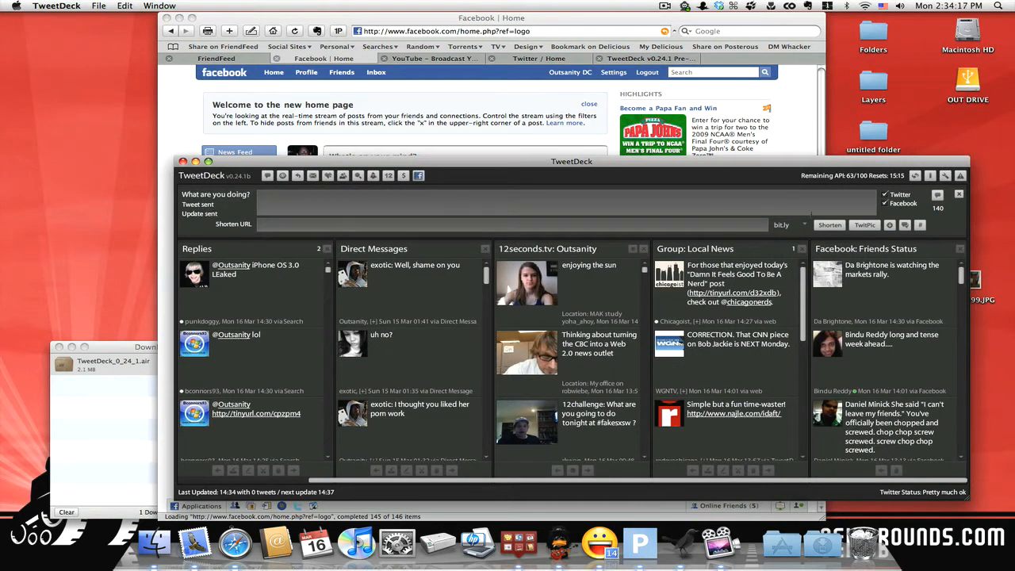
pyautogui.moveTo(913, 176)
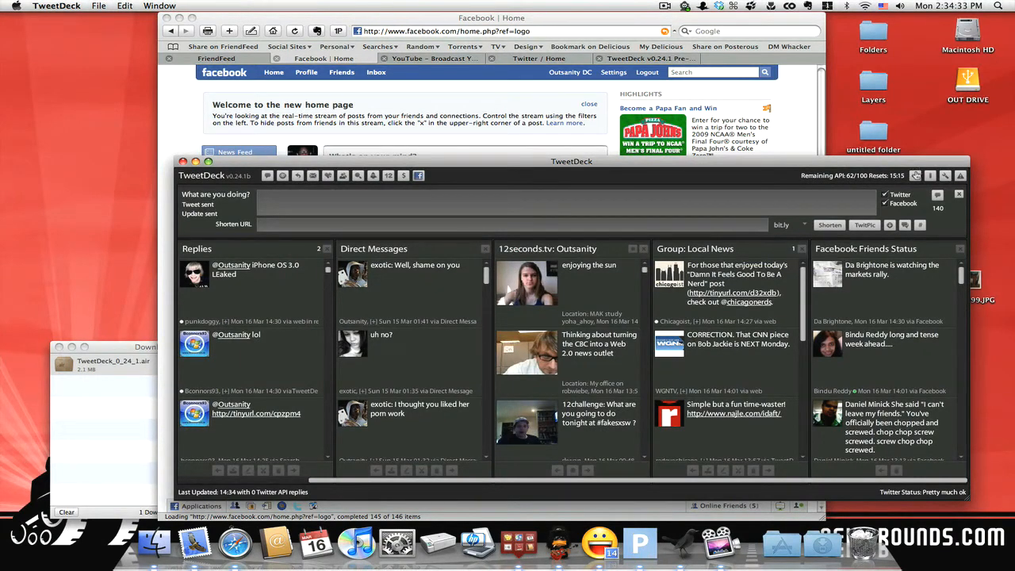
pyautogui.click(917, 174)
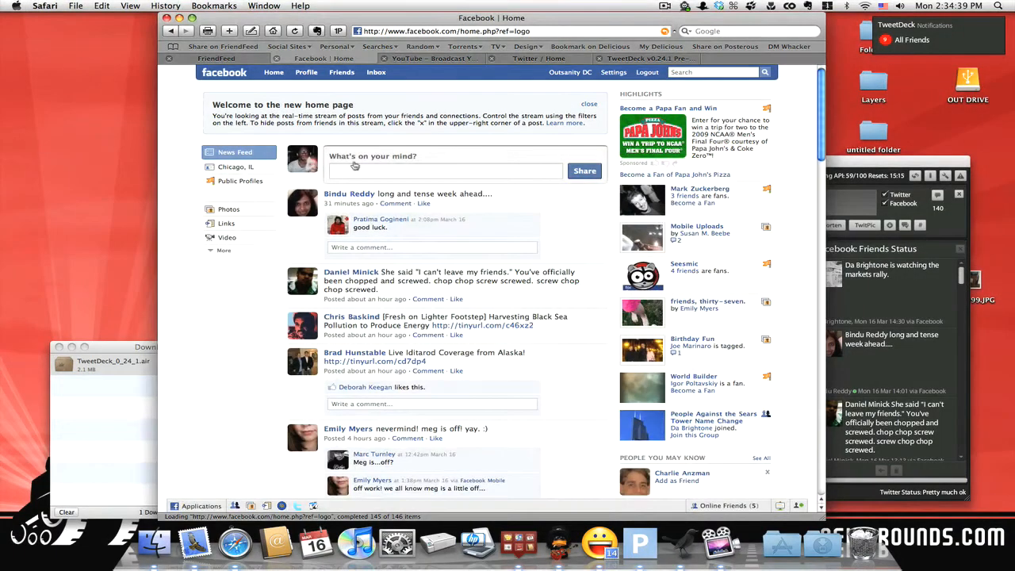
# Reload the Facebook news feed to show the latest posts.
pyautogui.click(225, 73)
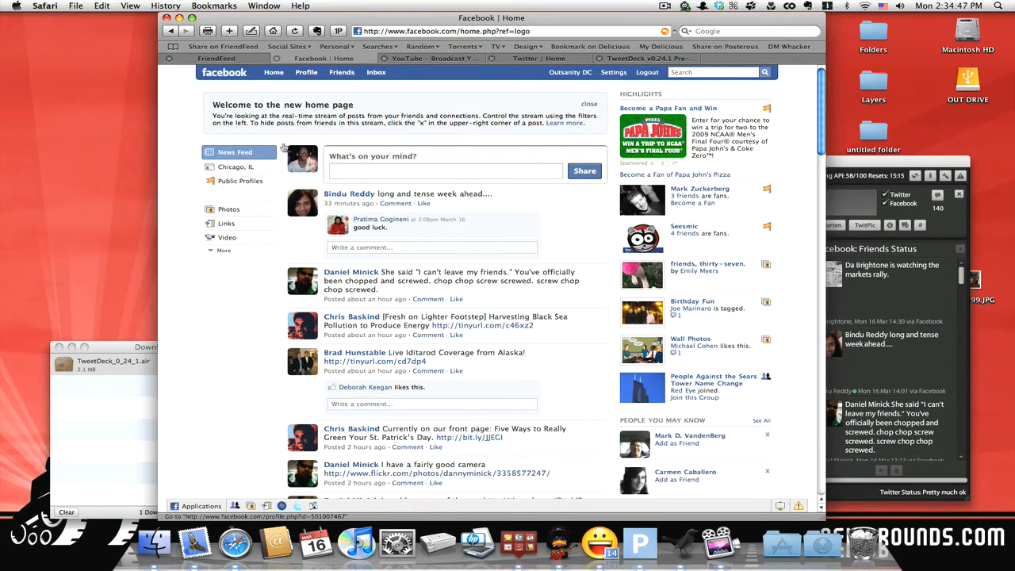
pyautogui.click(273, 73)
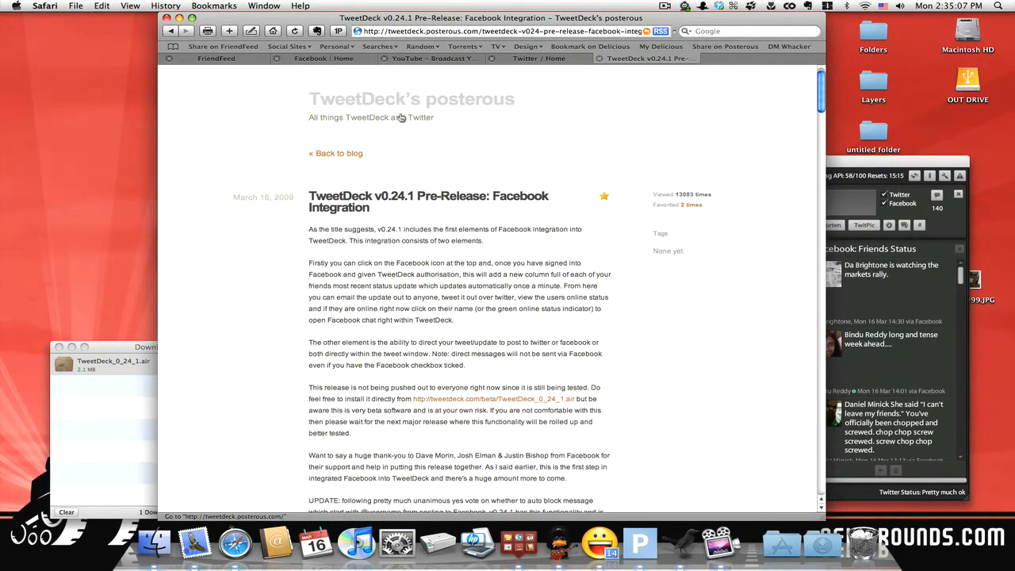
pyautogui.scroll(-3)
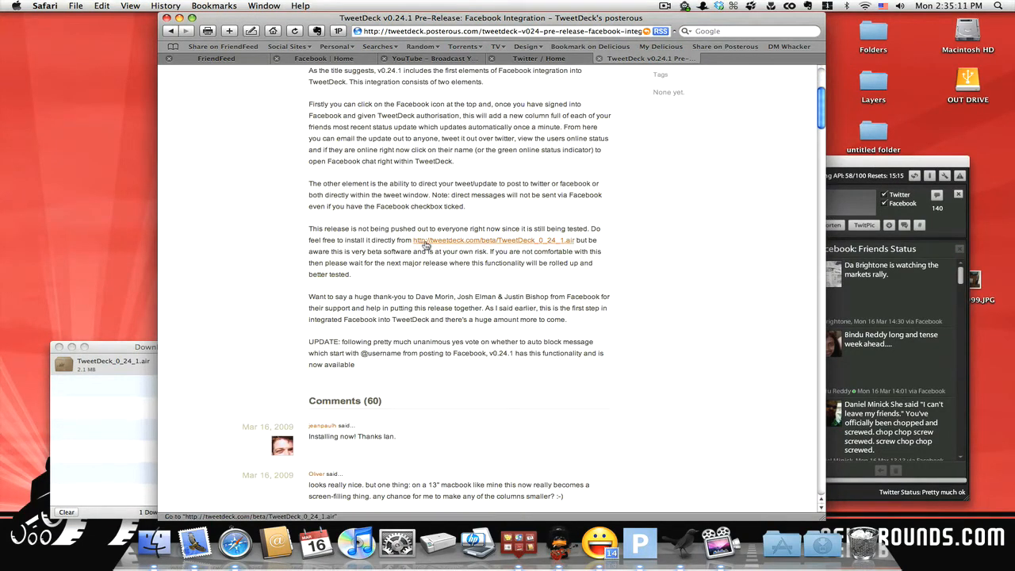
pyautogui.scroll(3)
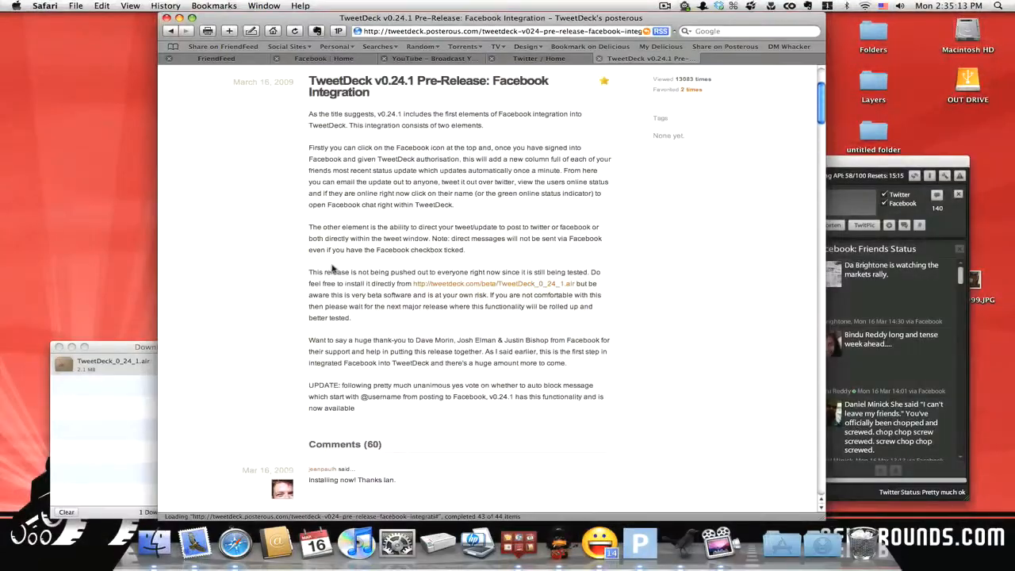
pyautogui.scroll(3)
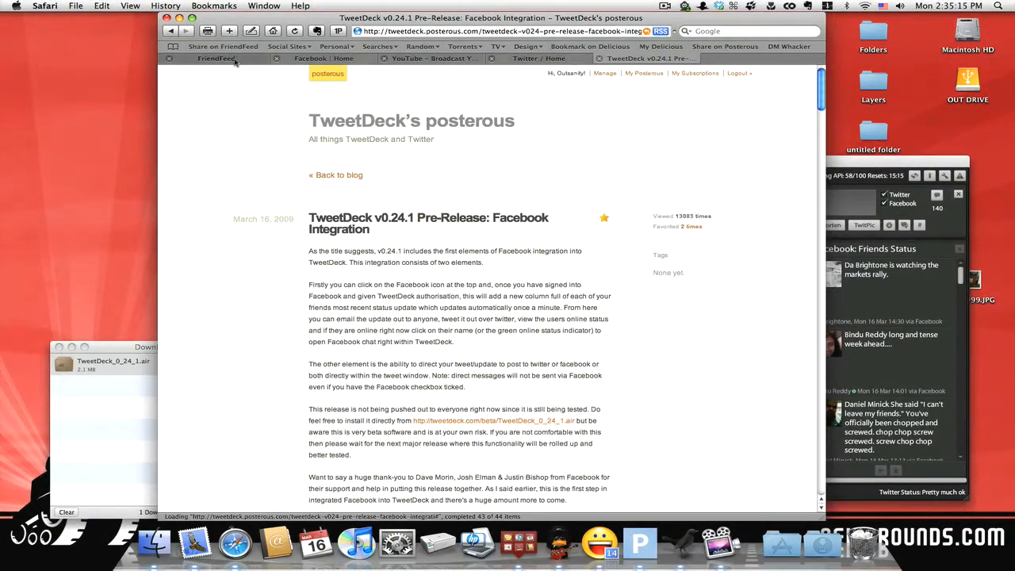
pyautogui.moveTo(215, 57)
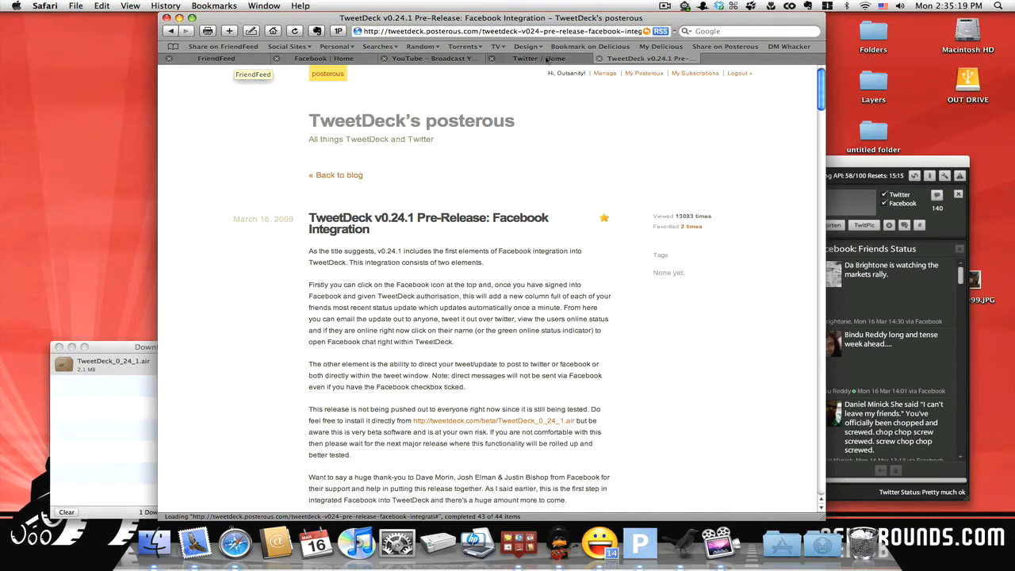
pyautogui.click(527, 57)
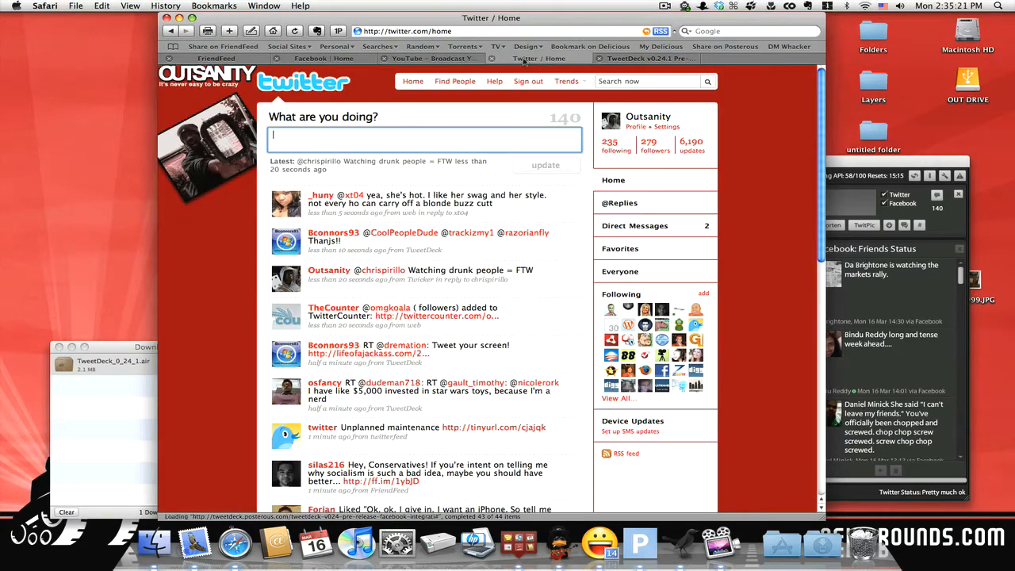
pyautogui.click(647, 57)
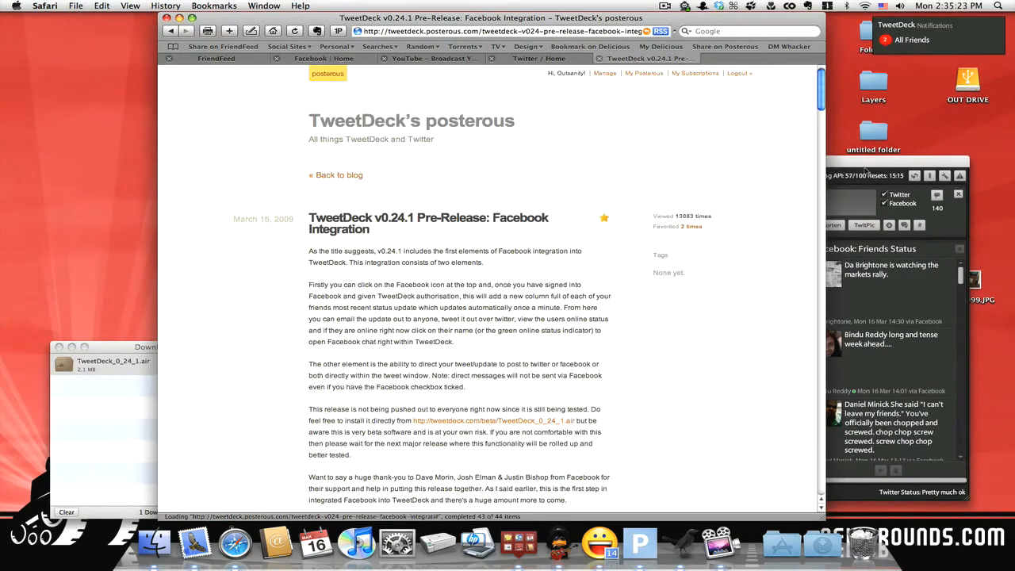